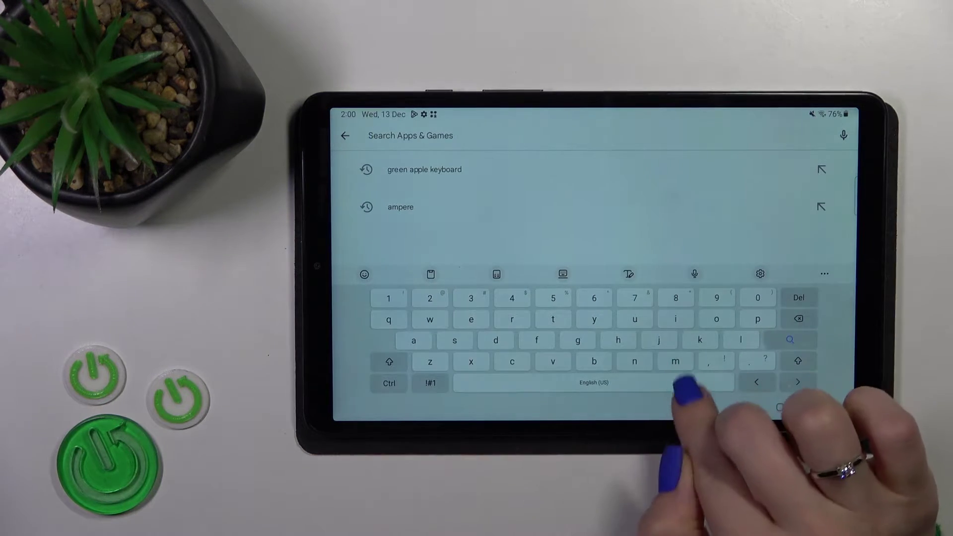
pyautogui.write('mui')
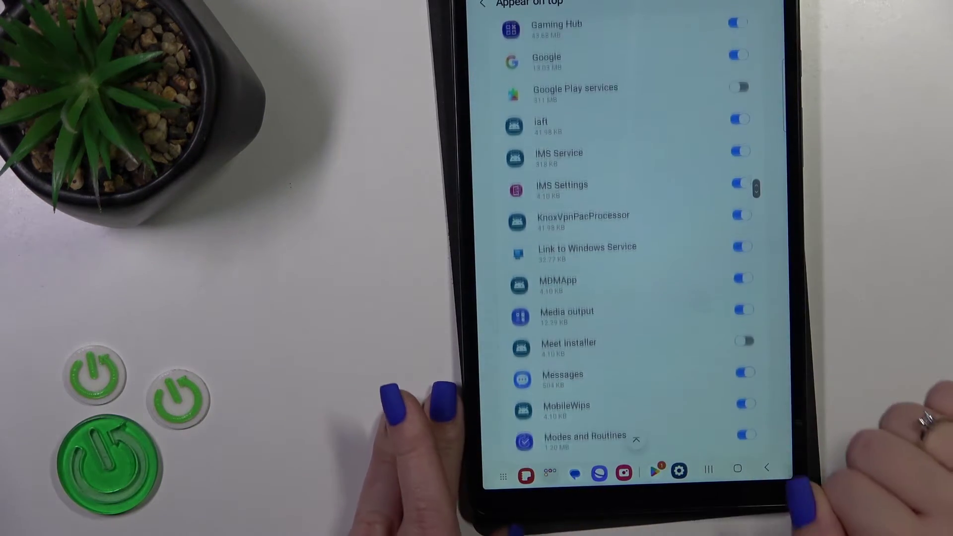
pyautogui.scroll(3)
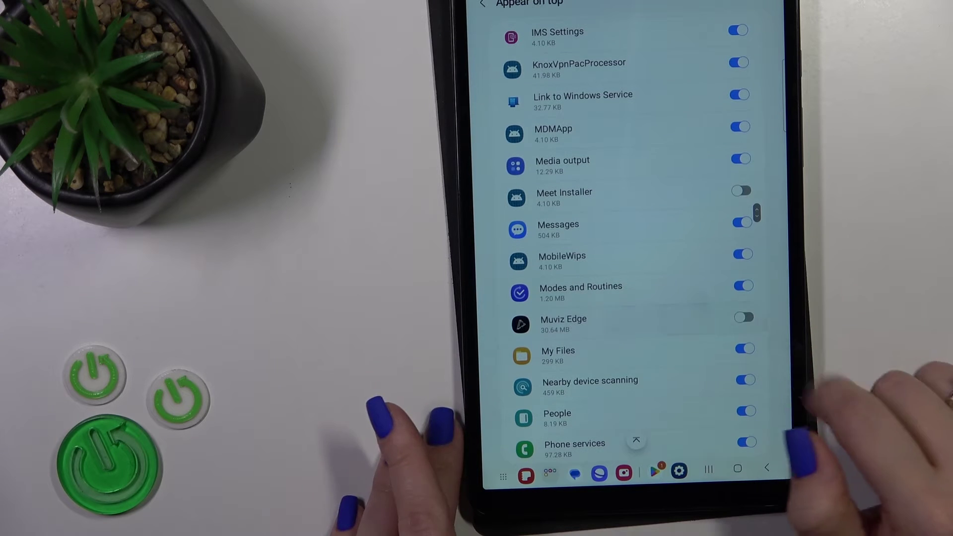